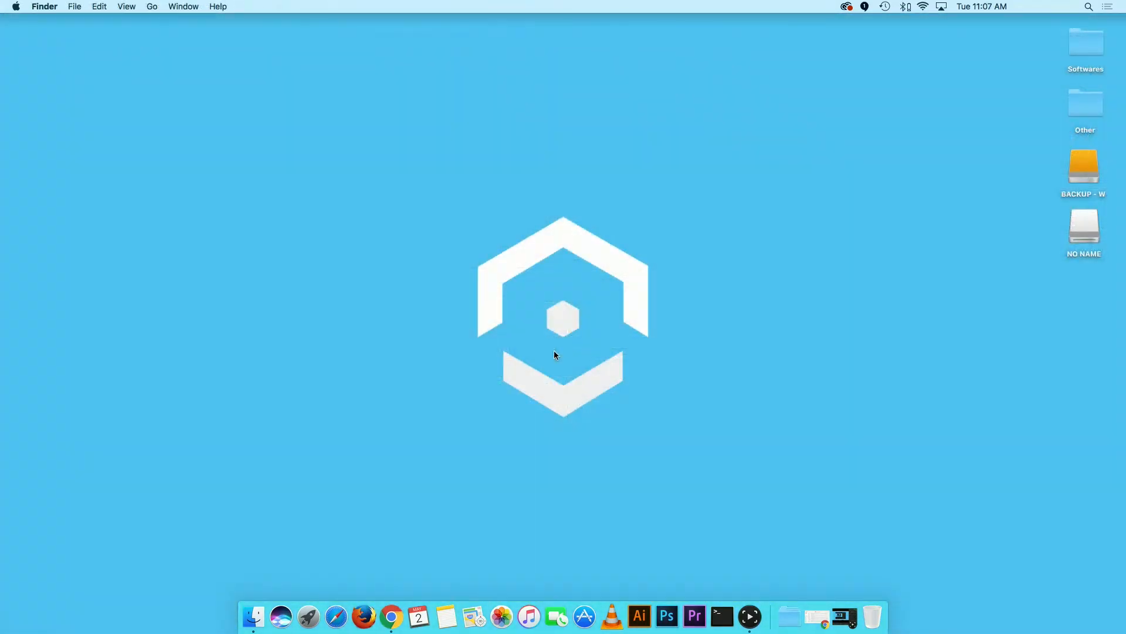
Open Safari, go to 10.0.18.63 and log in to the DVR web interface
{"action": "left_click", "coordinate": [336, 617]}
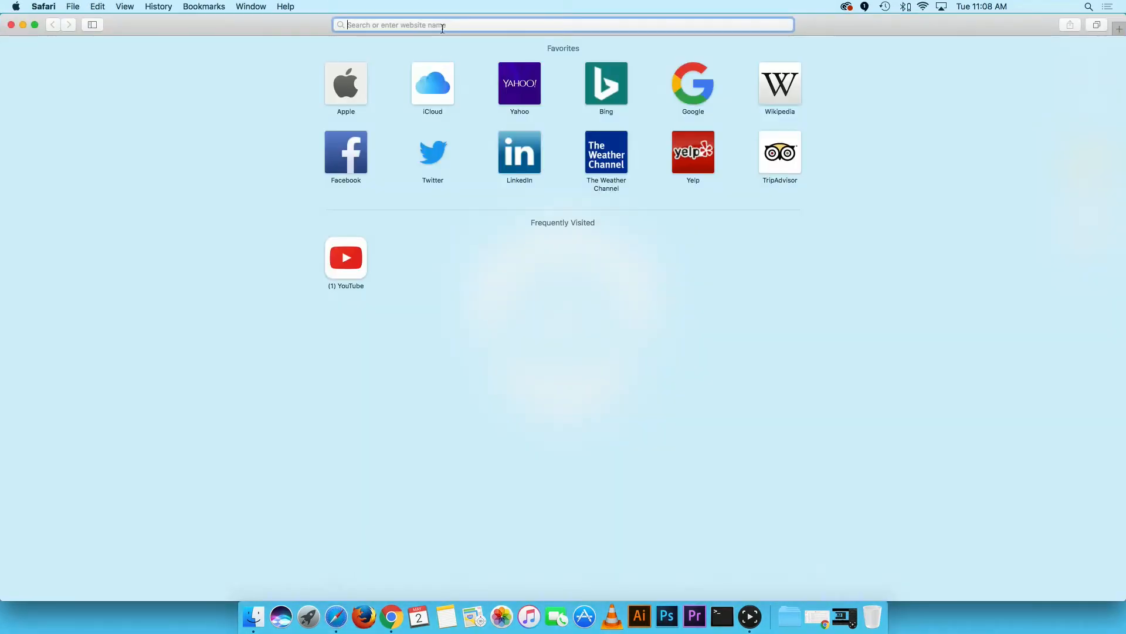
{"action": "type", "text": "10.0.18.63"}
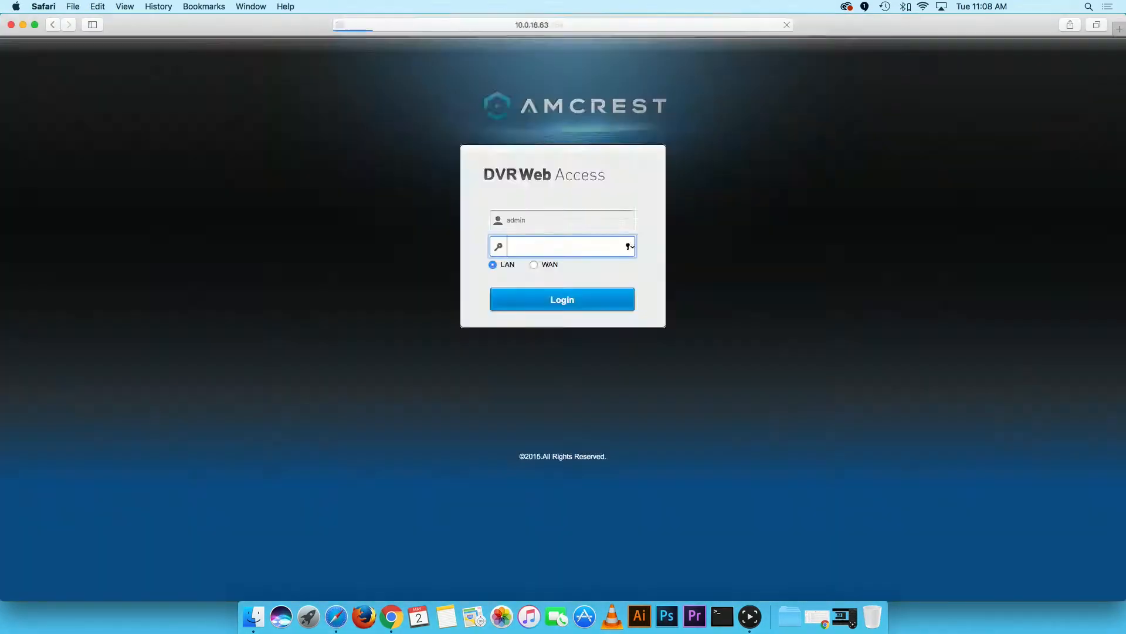
{"action": "left_click", "coordinate": [562, 299]}
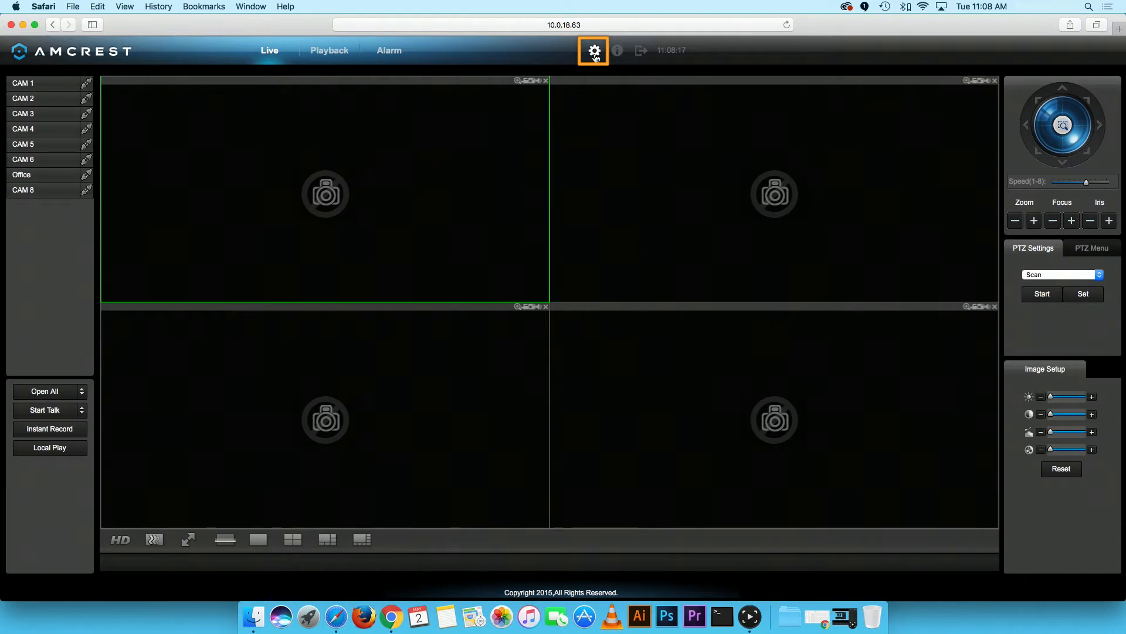
Open Setup and go to Storage > Schedule for channel 1
{"action": "left_click", "coordinate": [593, 51]}
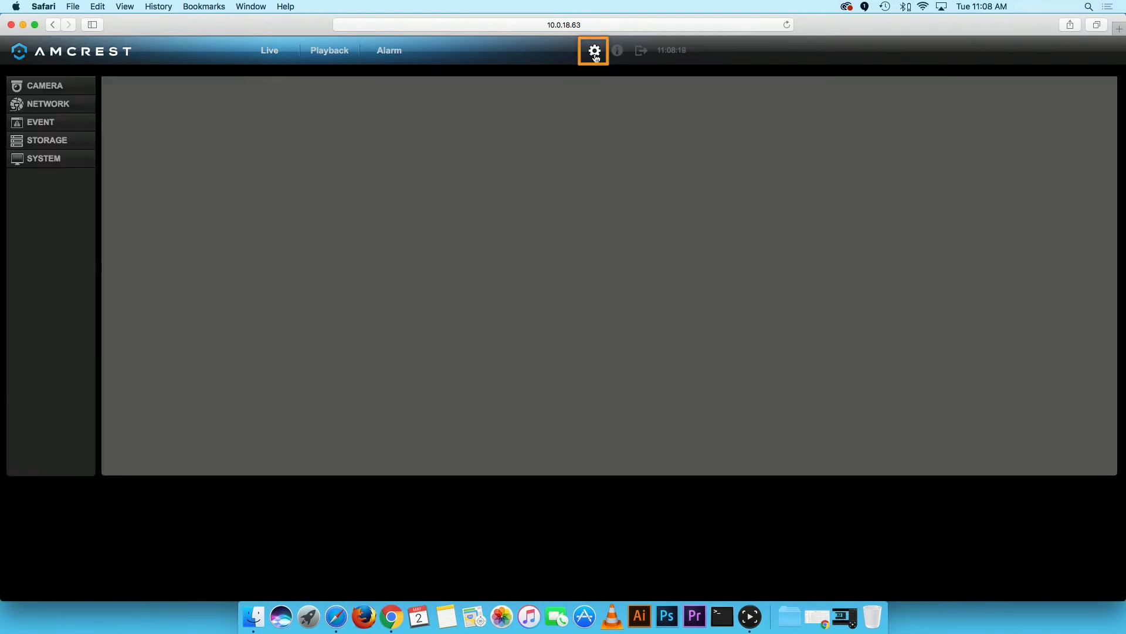
{"action": "left_click", "coordinate": [593, 50]}
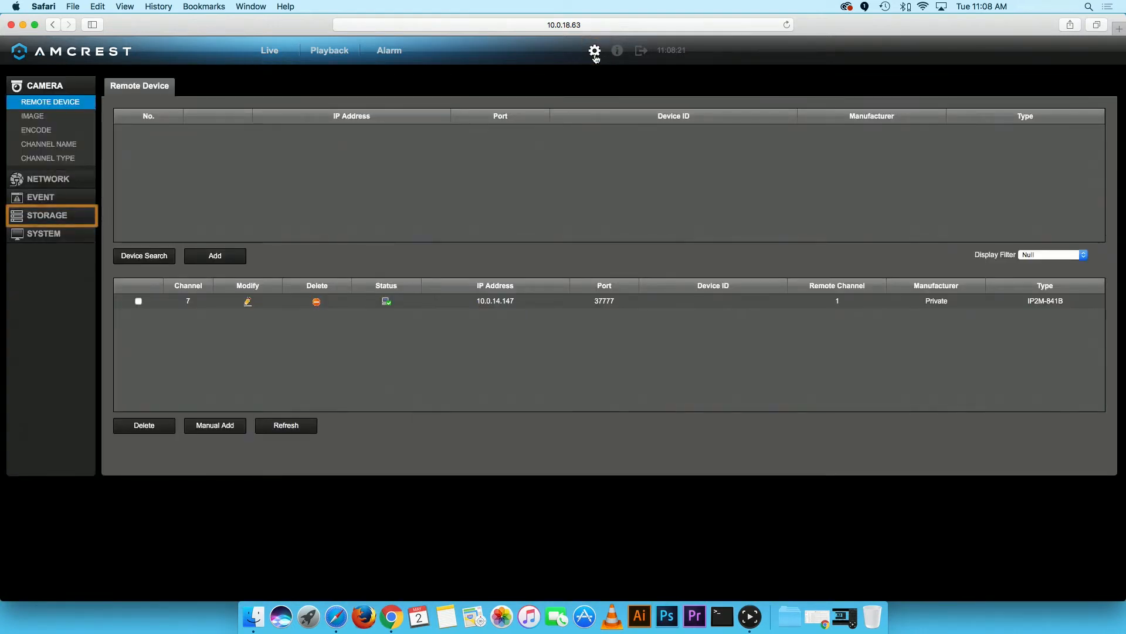
{"action": "mouse_move", "coordinate": [84, 215]}
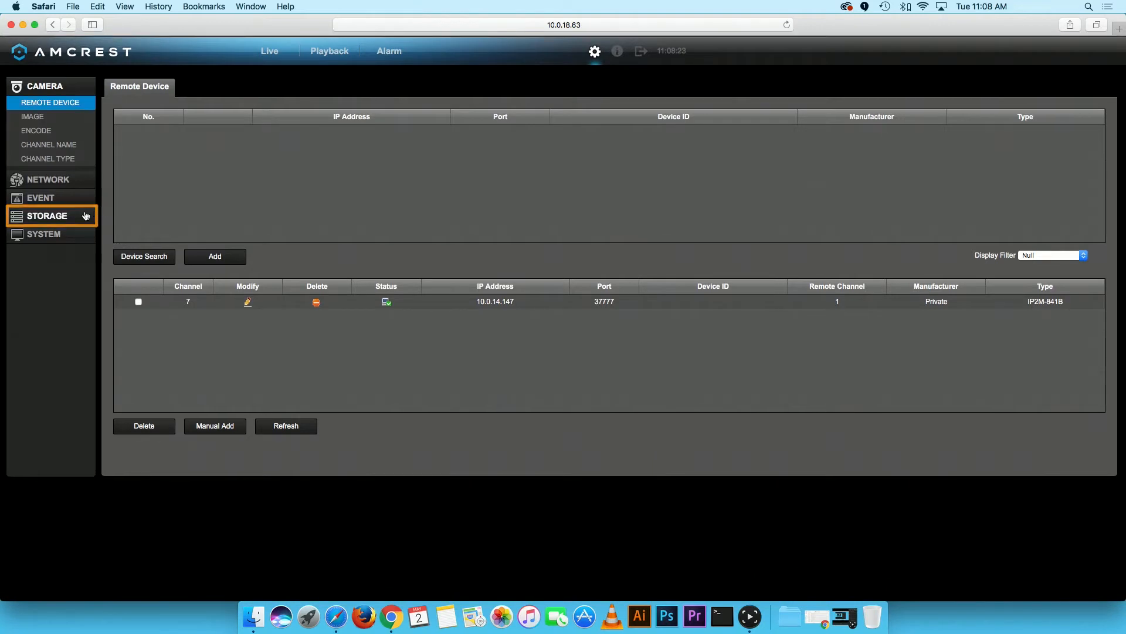
{"action": "left_click", "coordinate": [47, 216]}
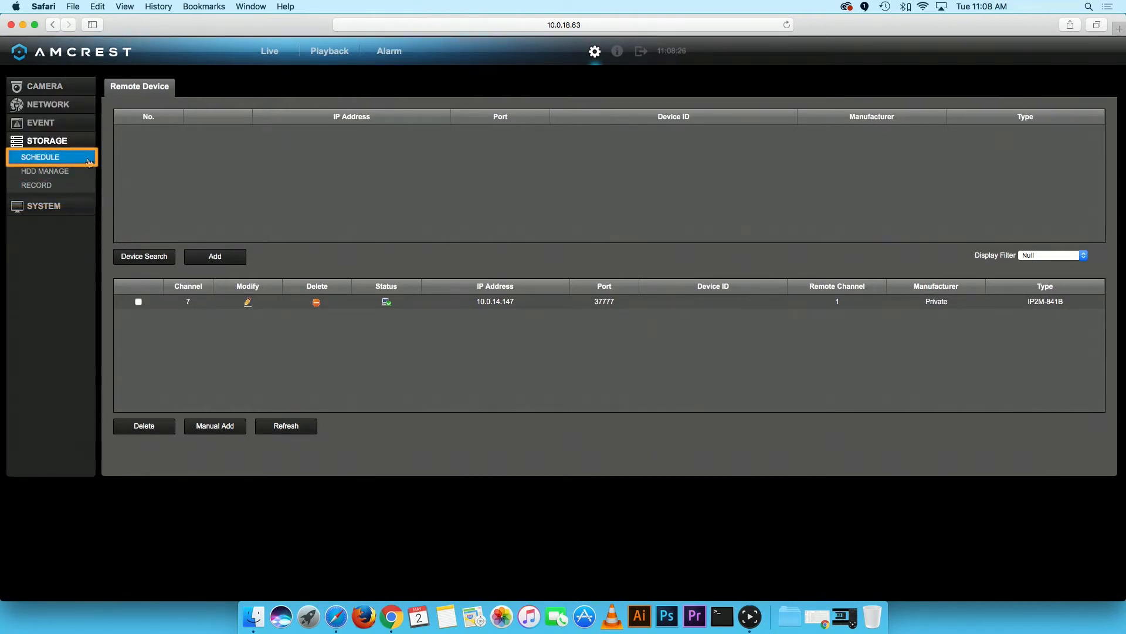
{"action": "left_click", "coordinate": [40, 157]}
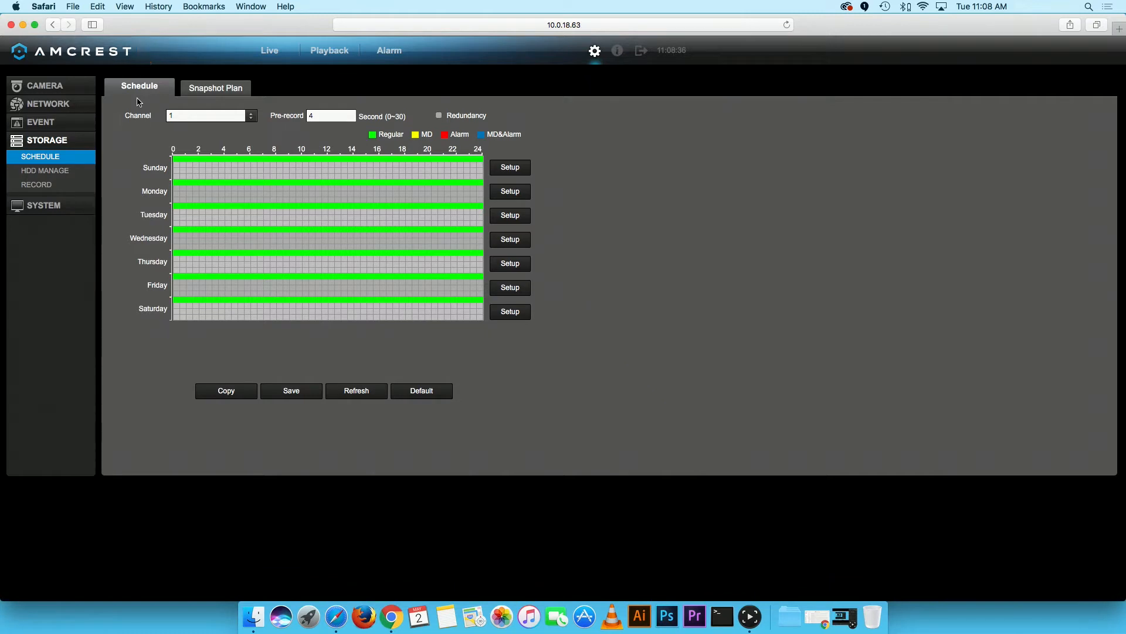
Set the schedule's Channel dropdown to All
{"action": "left_click", "coordinate": [250, 116]}
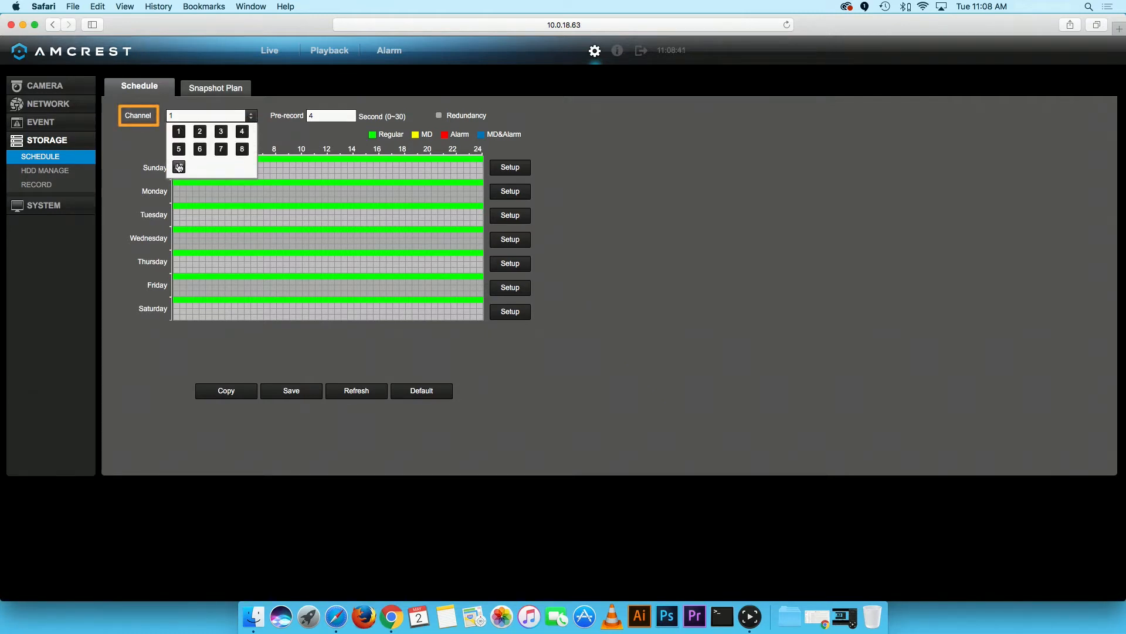
{"action": "left_click", "coordinate": [178, 167]}
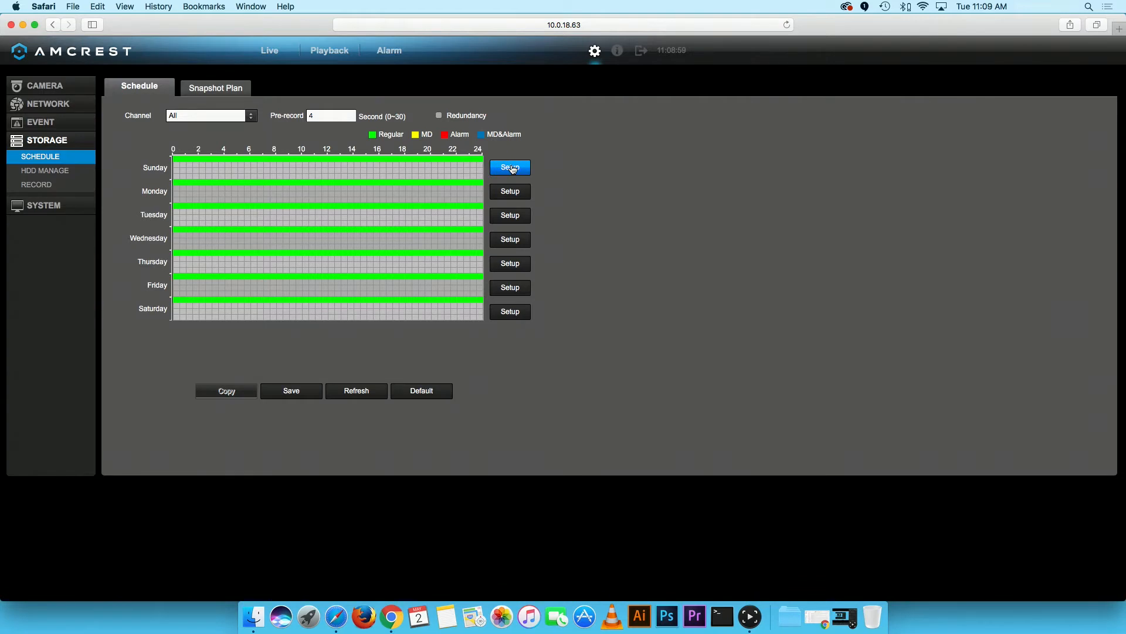
Set Time Period 1 to MD recording instead of Regular, applied to all days
{"action": "left_click", "coordinate": [509, 168]}
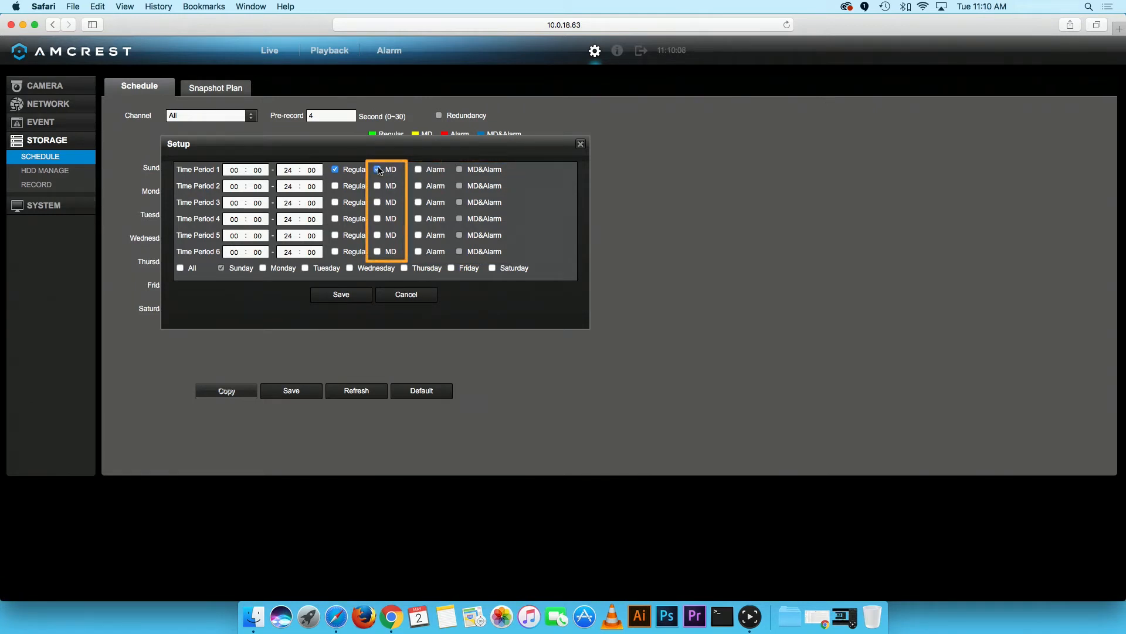
{"action": "left_click", "coordinate": [335, 169]}
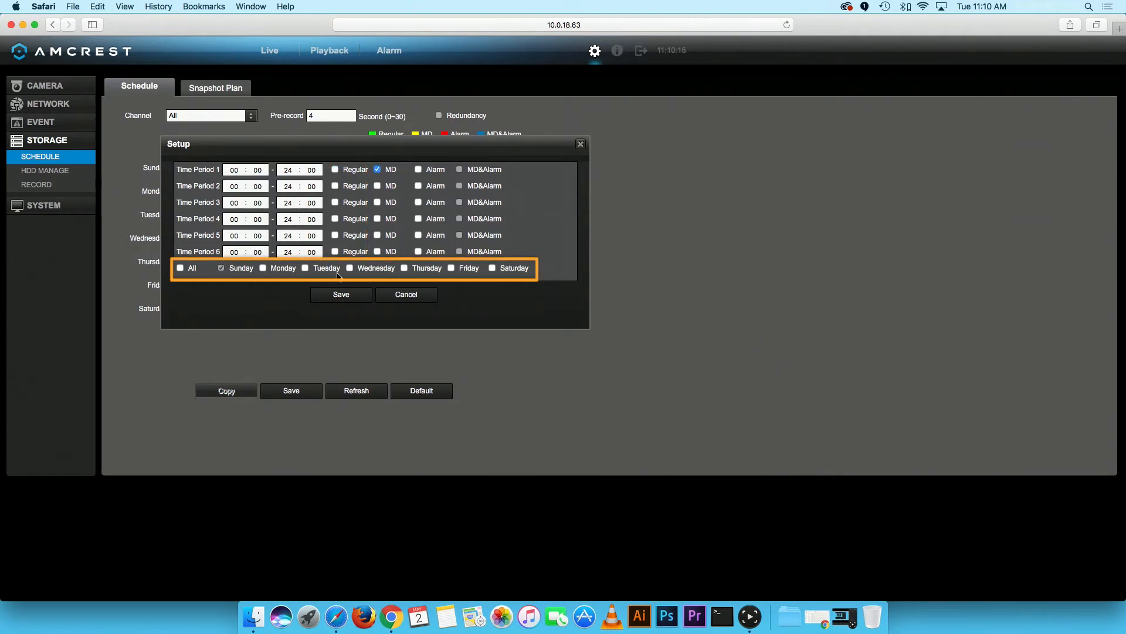
{"action": "left_click", "coordinate": [179, 268]}
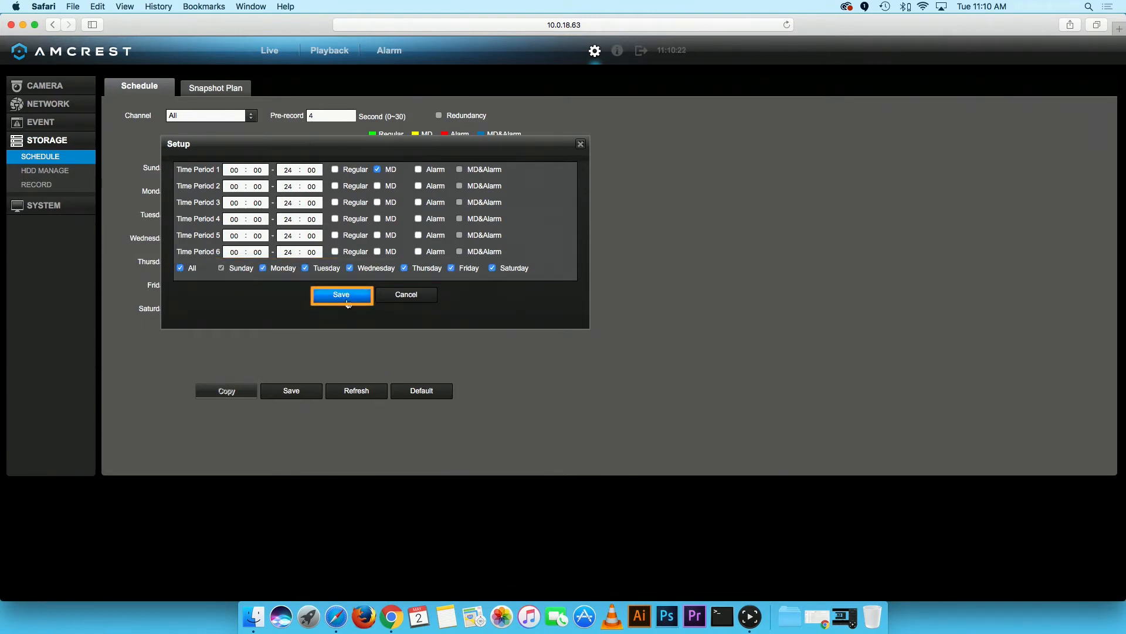
{"action": "left_click", "coordinate": [342, 294]}
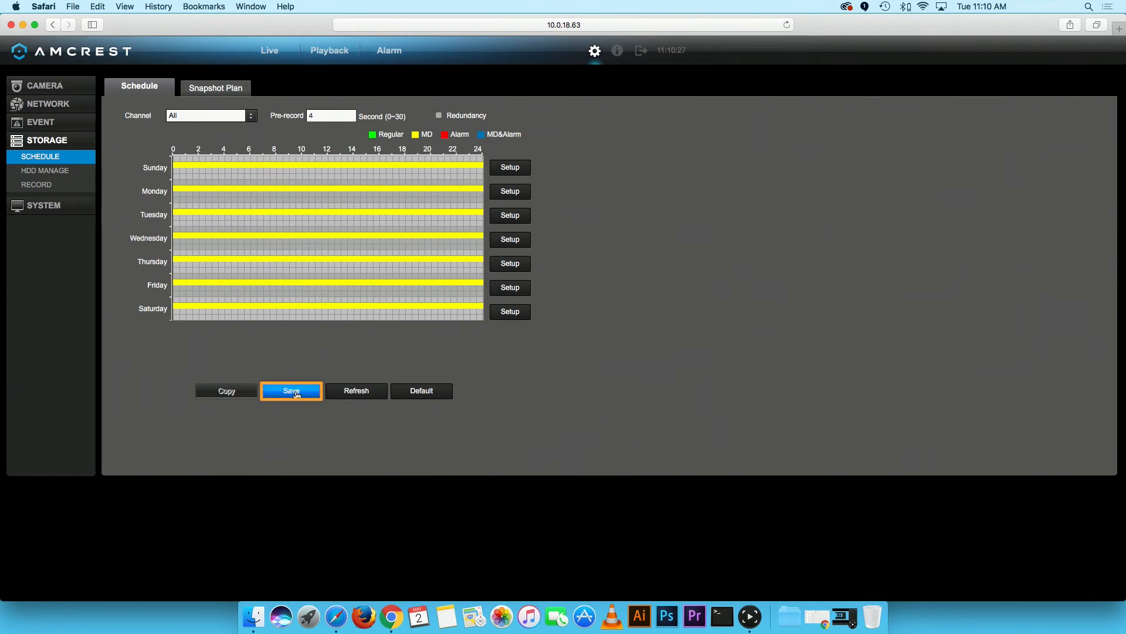
Save the all-week motion detection recording schedule
{"action": "left_click", "coordinate": [291, 390]}
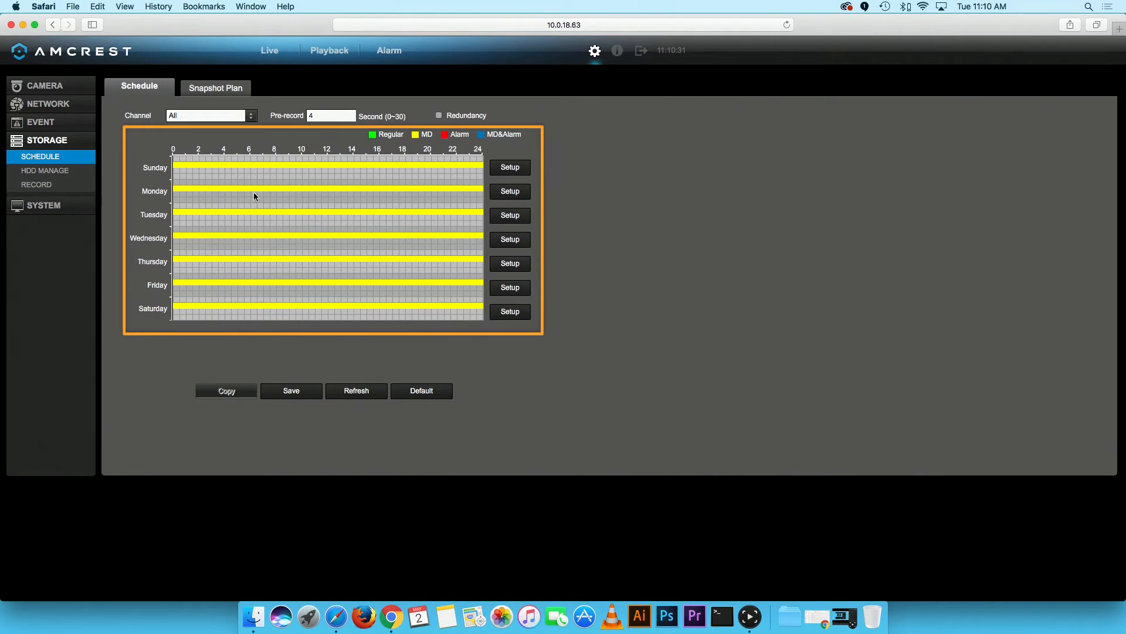
{"action": "mouse_move", "coordinate": [251, 328]}
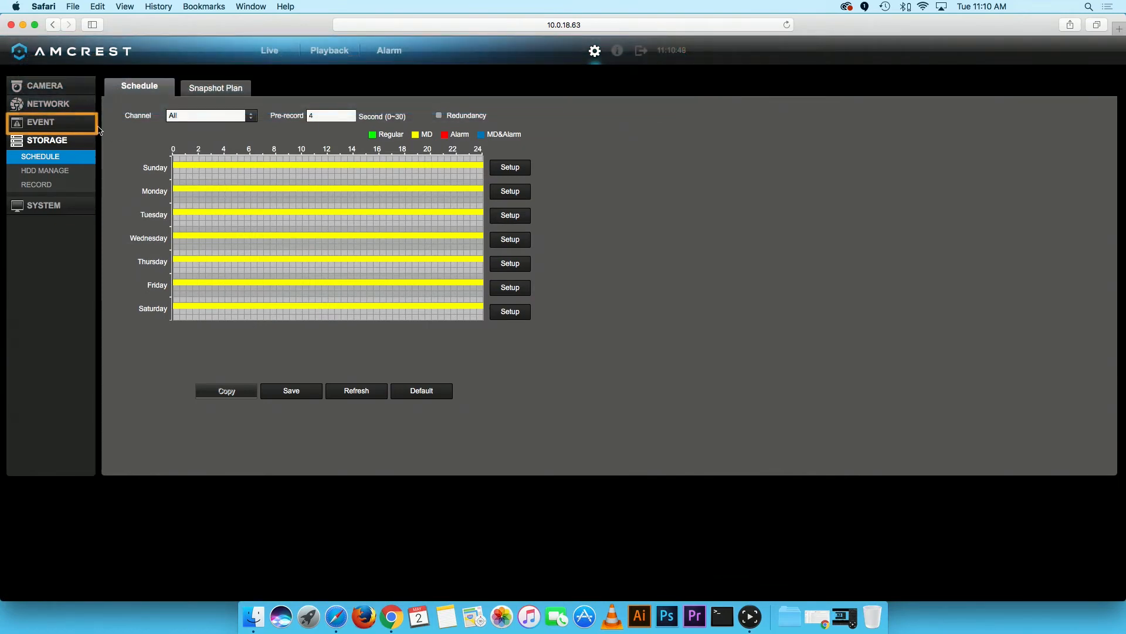
Under Event > Detect, enable Motion Detect and select channel 7
{"action": "left_click", "coordinate": [41, 121]}
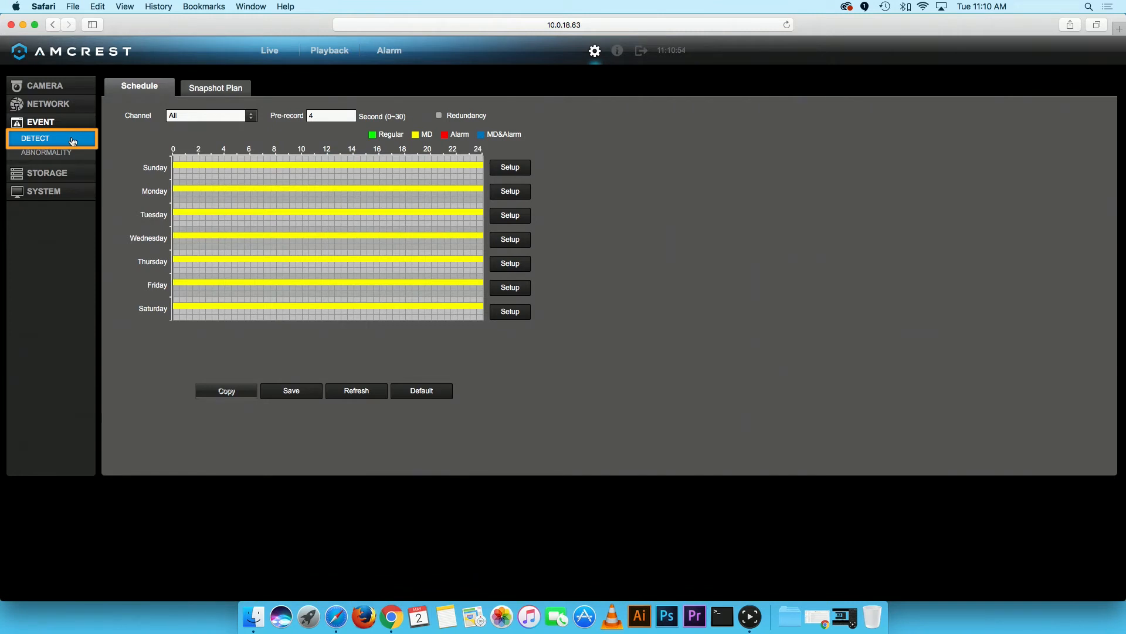
{"action": "left_click", "coordinate": [35, 138]}
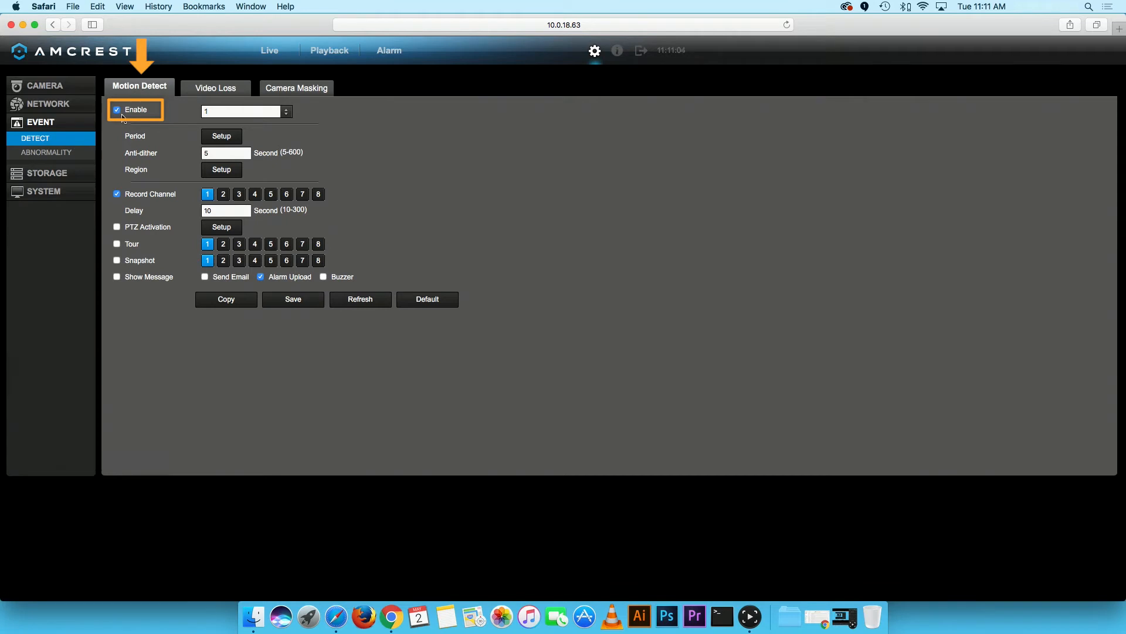
{"action": "left_click", "coordinate": [241, 112]}
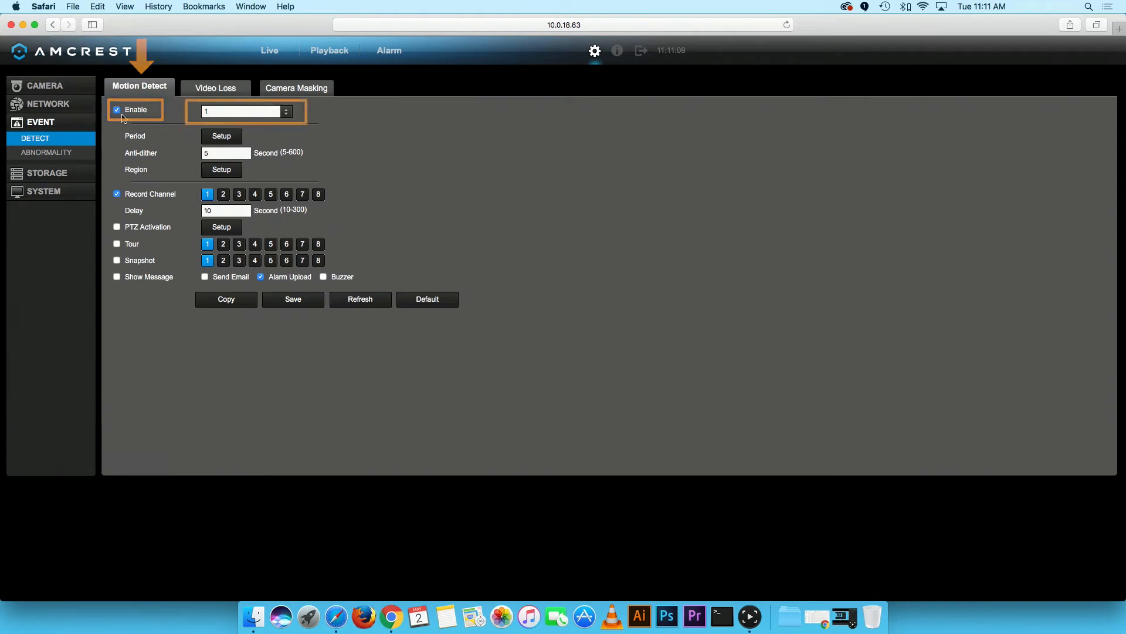
{"action": "left_click", "coordinate": [287, 112]}
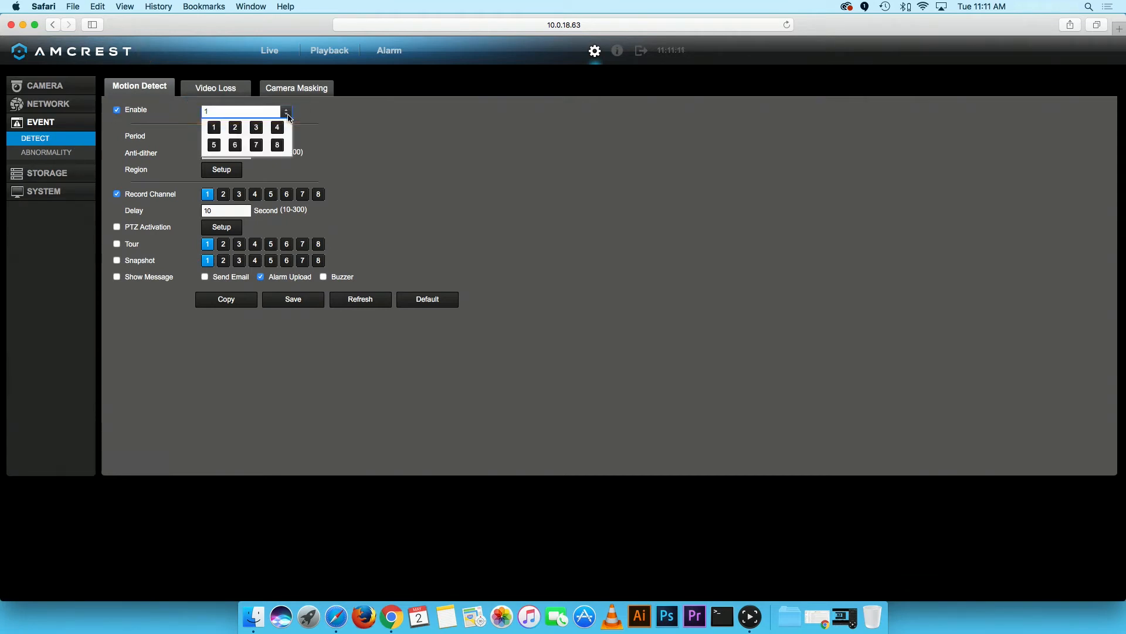
{"action": "left_click", "coordinate": [256, 144]}
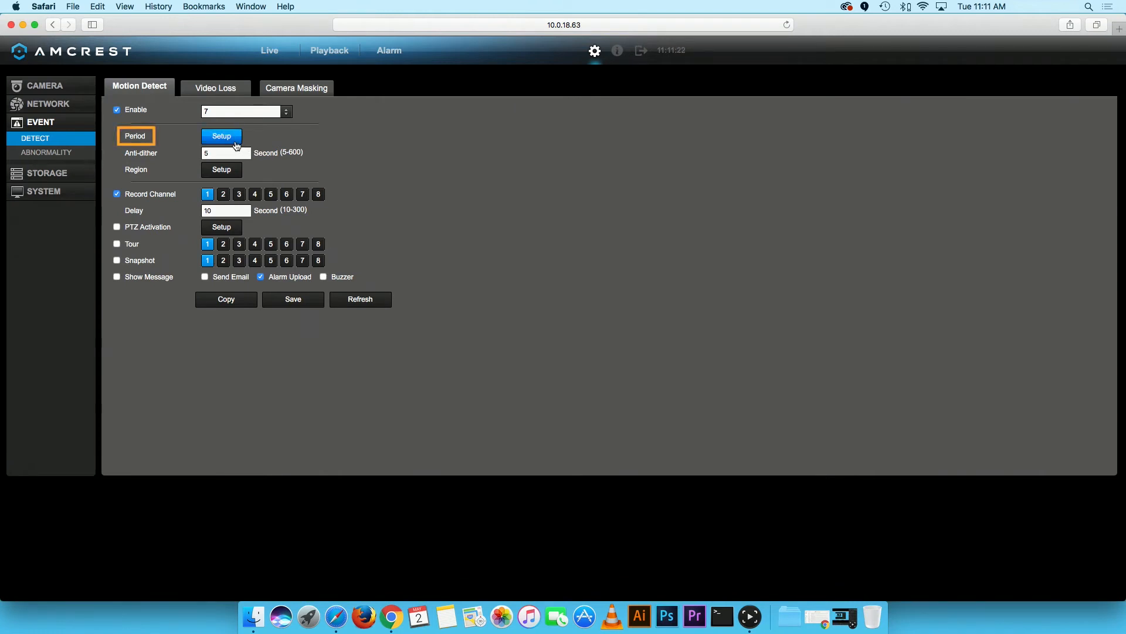
Save the 00:00–24:00 motion detection period in Period Setup and close it
{"action": "left_click", "coordinate": [221, 136]}
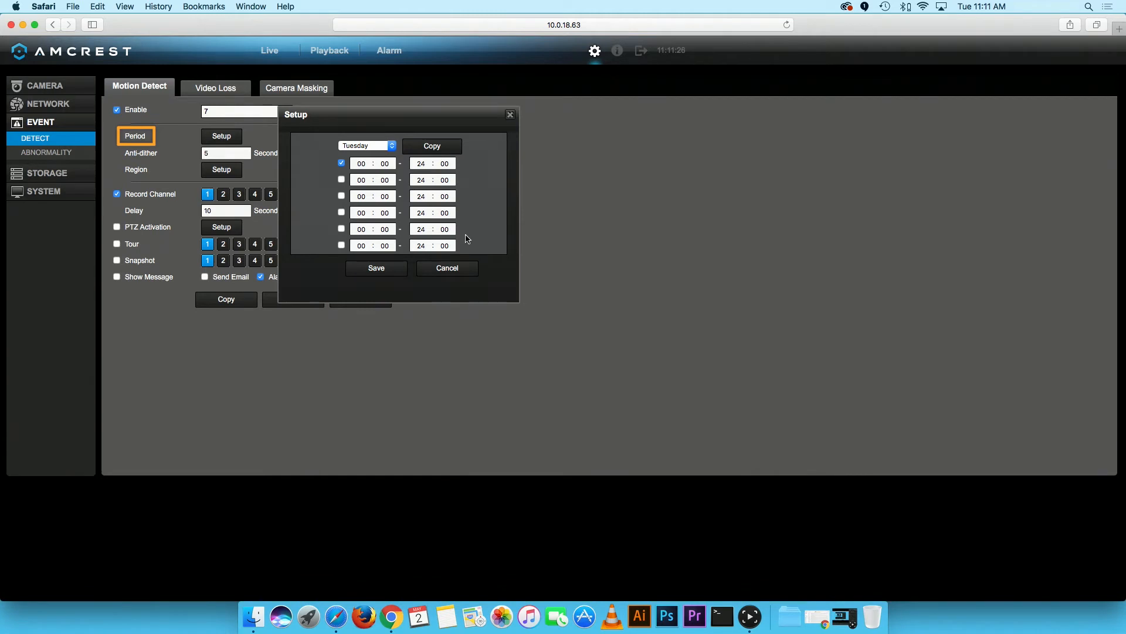
{"action": "left_click", "coordinate": [445, 269]}
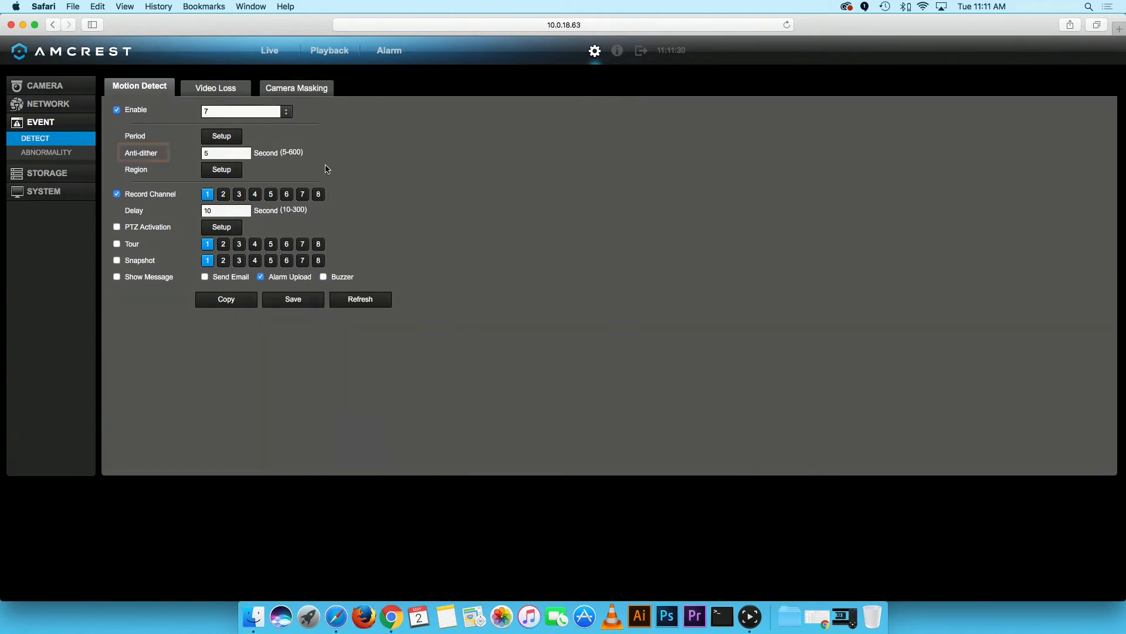
{"action": "left_click", "coordinate": [142, 153]}
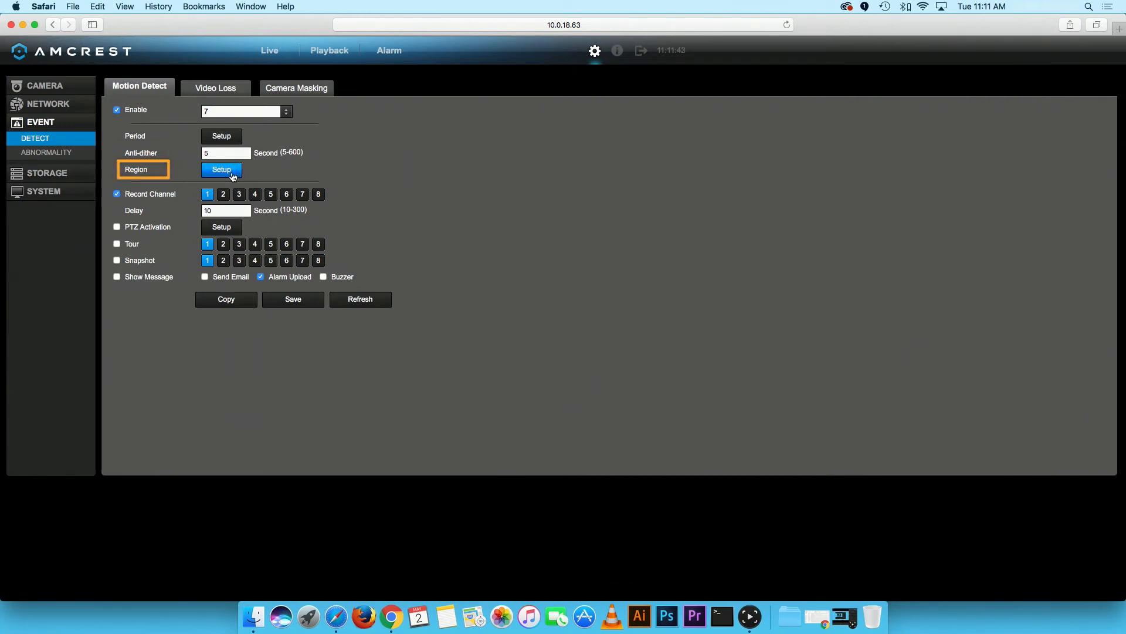
Open channel 7's motion region editor and select Region1
{"action": "left_click", "coordinate": [221, 169]}
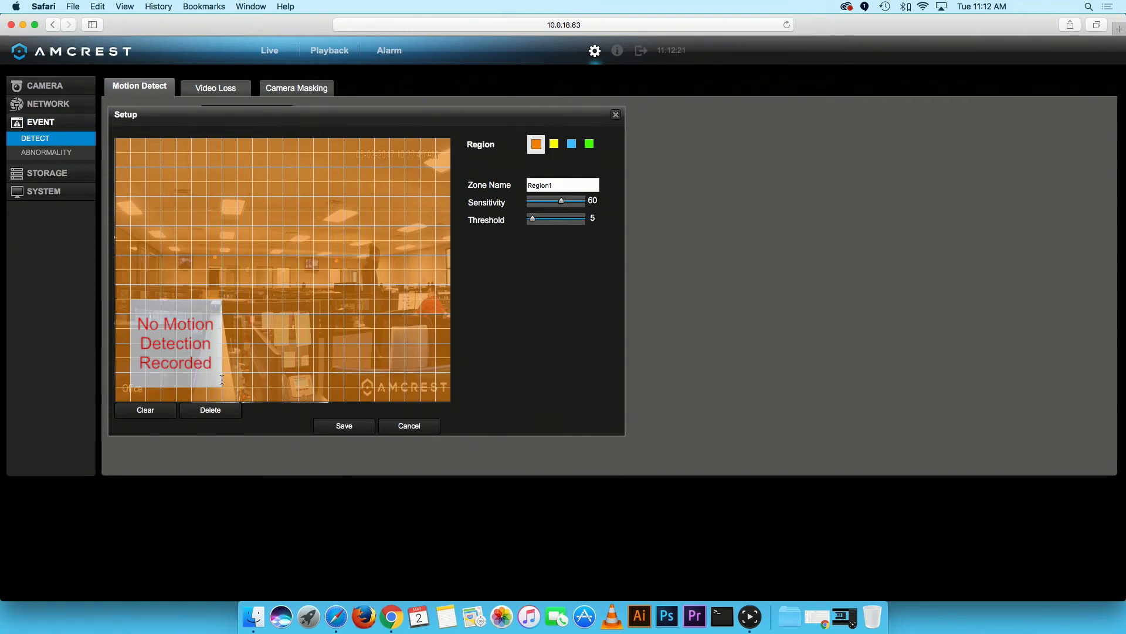
{"action": "left_click", "coordinate": [535, 144]}
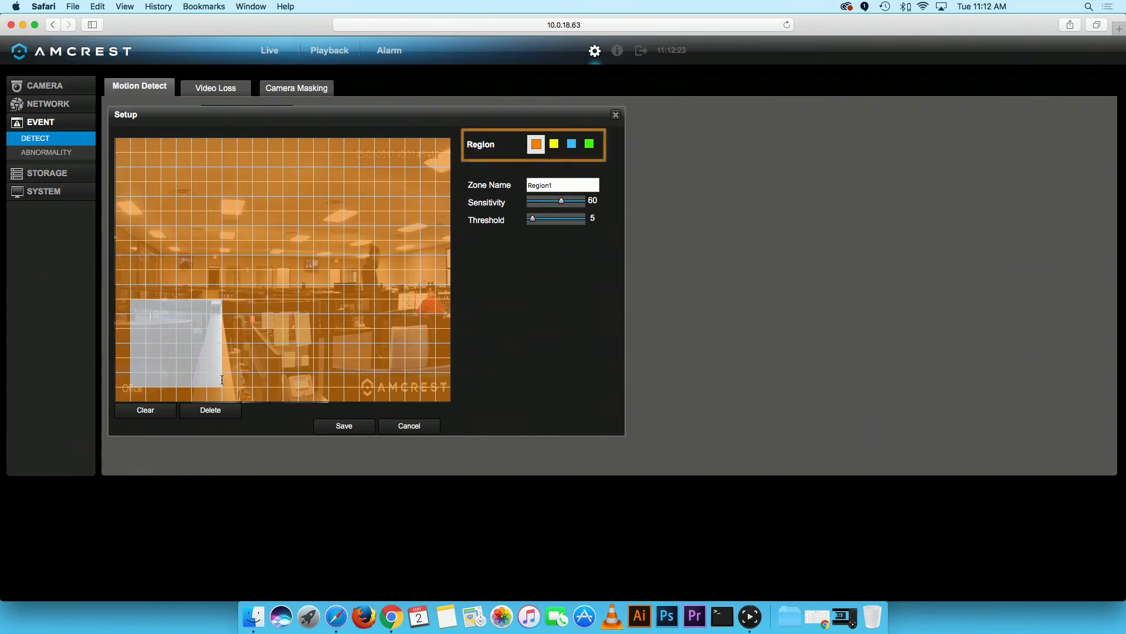
{"action": "mouse_move", "coordinate": [531, 163]}
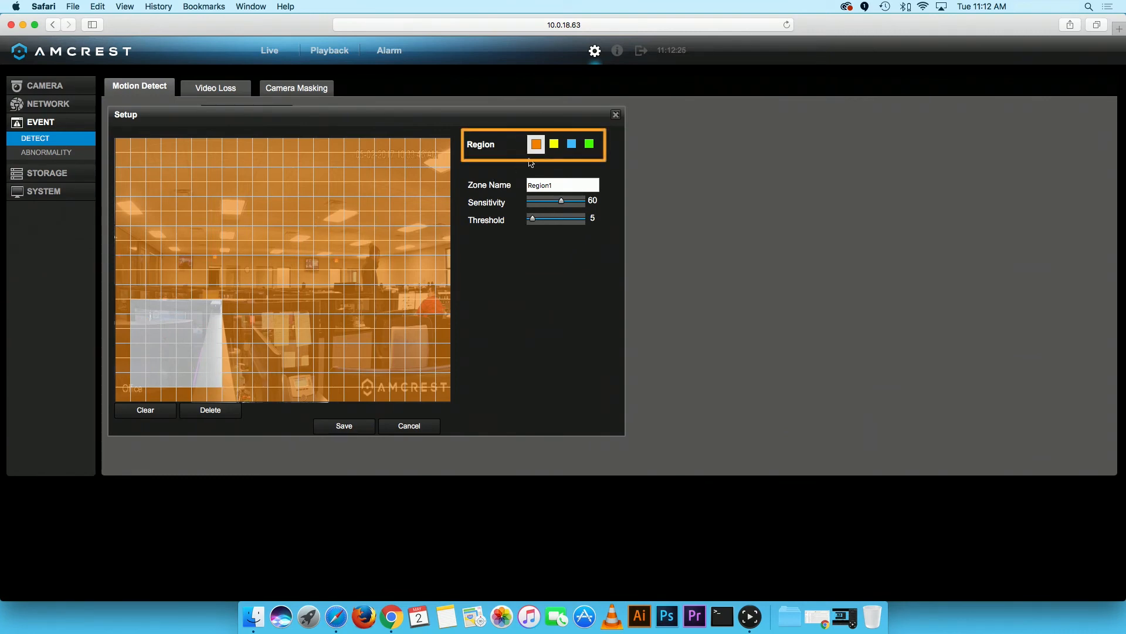
{"action": "mouse_move", "coordinate": [591, 163]}
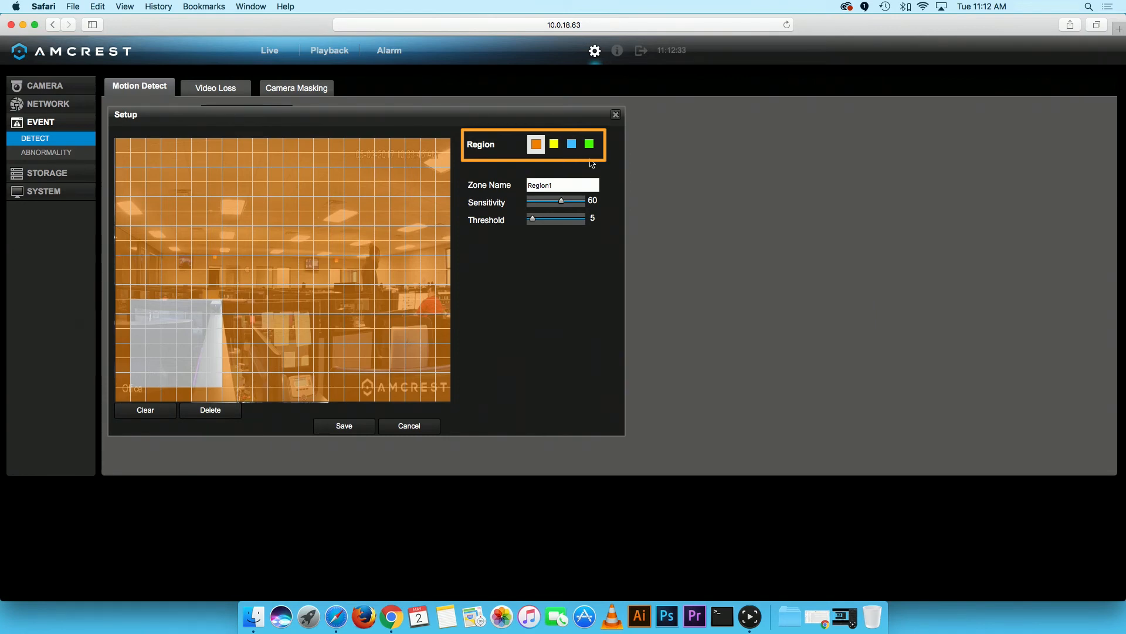
Mark blocks for Regions 2–4, then return to Region1 to unmark upper rows
{"action": "left_click", "coordinate": [553, 144]}
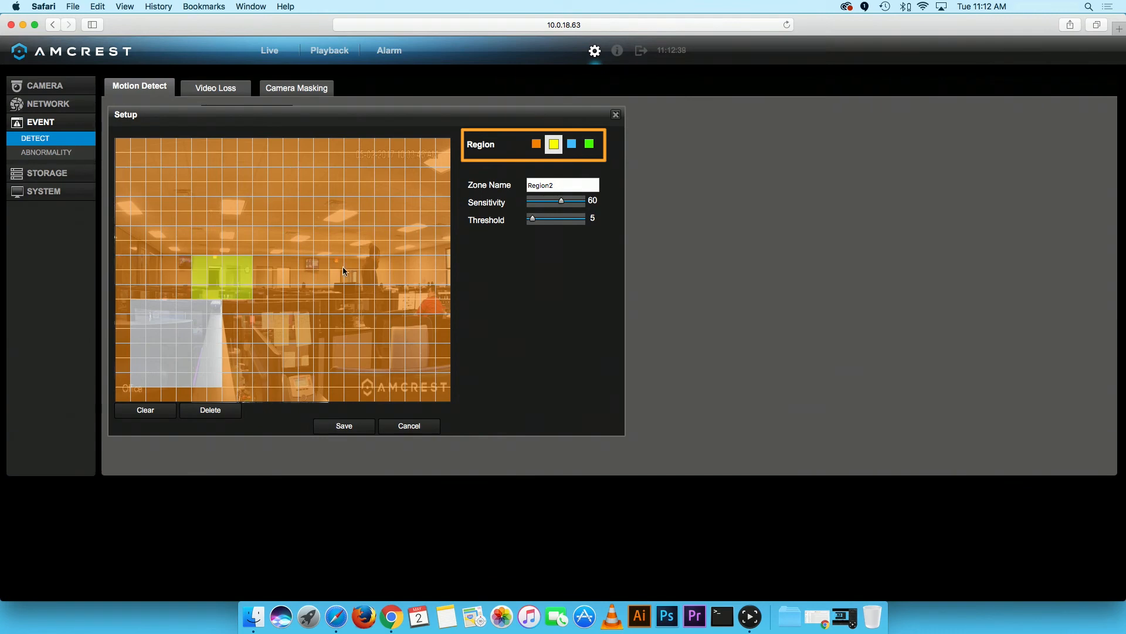
{"action": "left_click", "coordinate": [571, 144]}
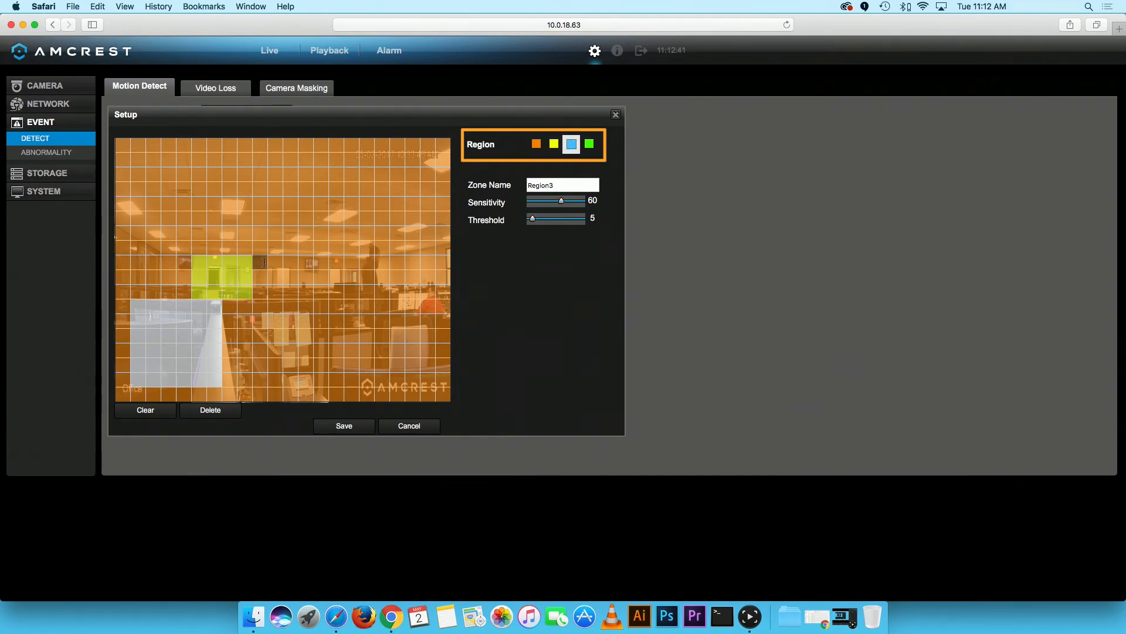
{"action": "left_click", "coordinate": [588, 144]}
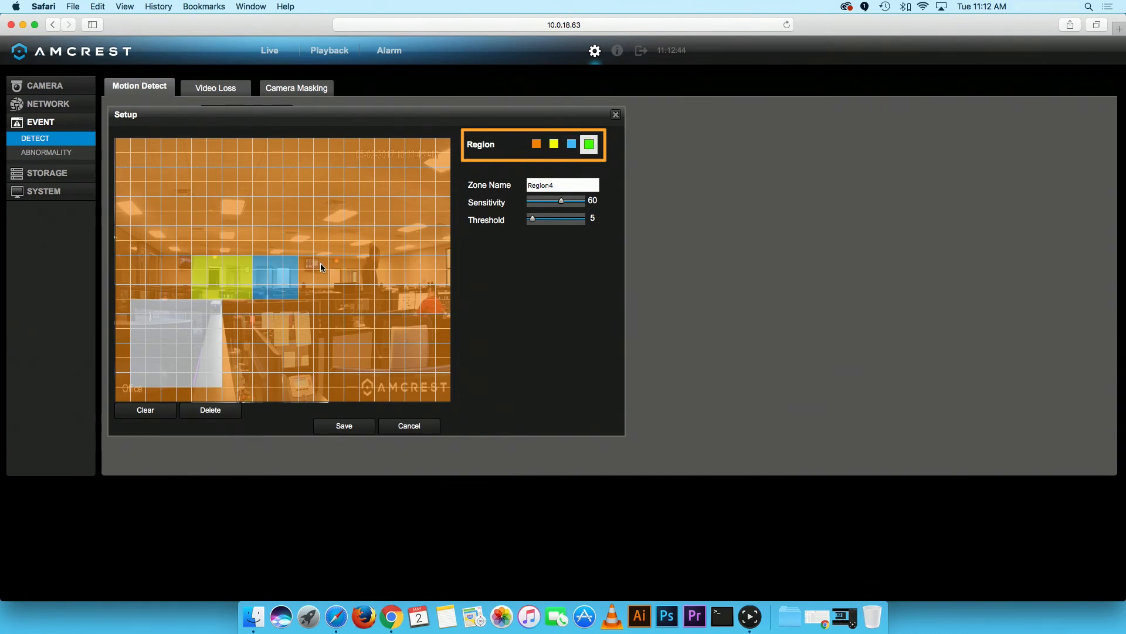
{"action": "left_click_drag", "start_coordinate": [312, 258], "coordinate": [351, 295]}
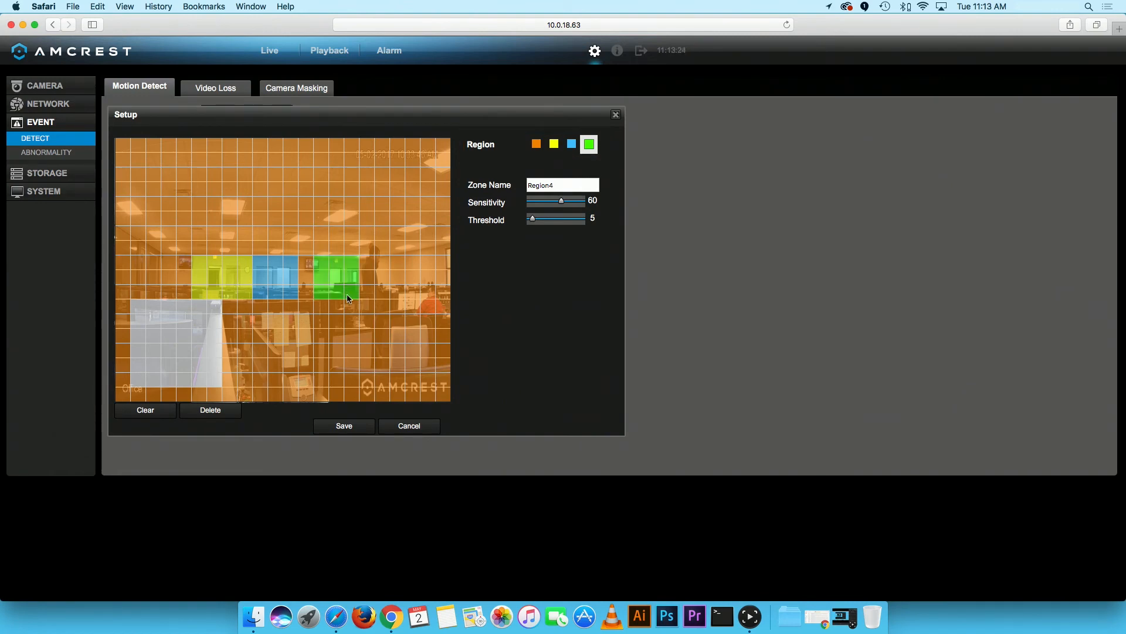
{"action": "left_click", "coordinate": [535, 144]}
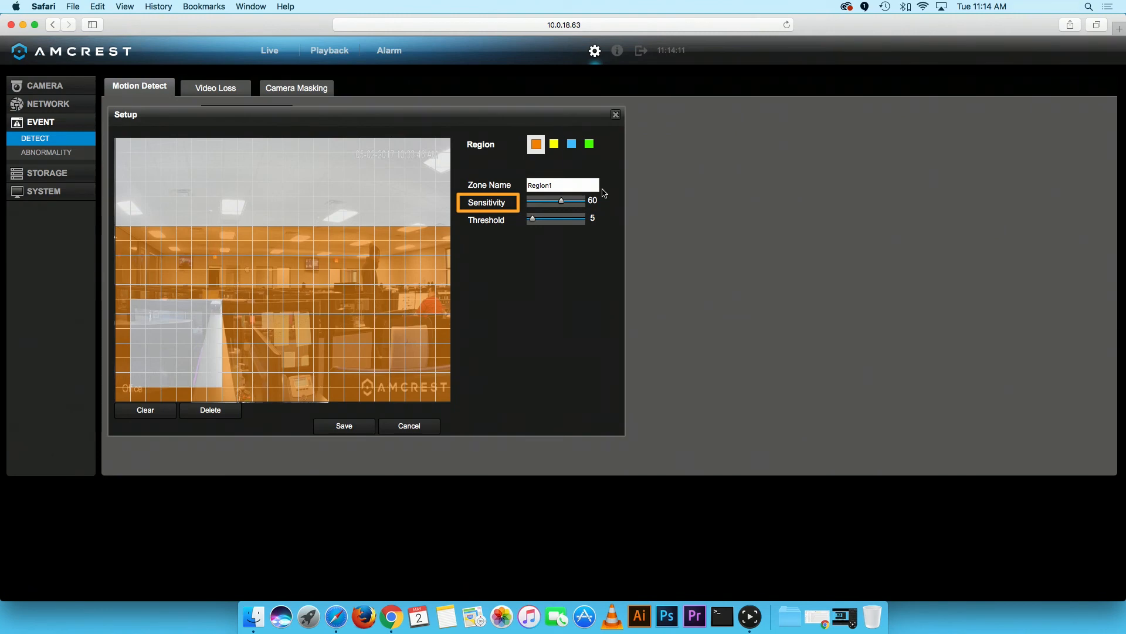
Adjust the Sensitivity and Threshold sliders and save the region layout
{"action": "left_click", "coordinate": [487, 220]}
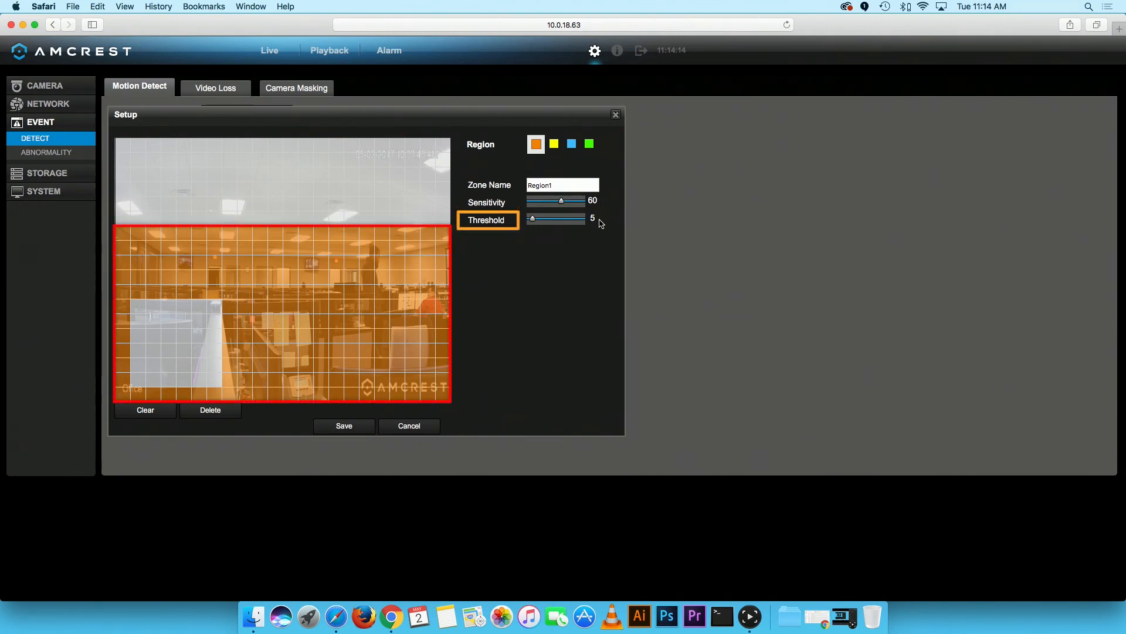
{"action": "left_click", "coordinate": [487, 202]}
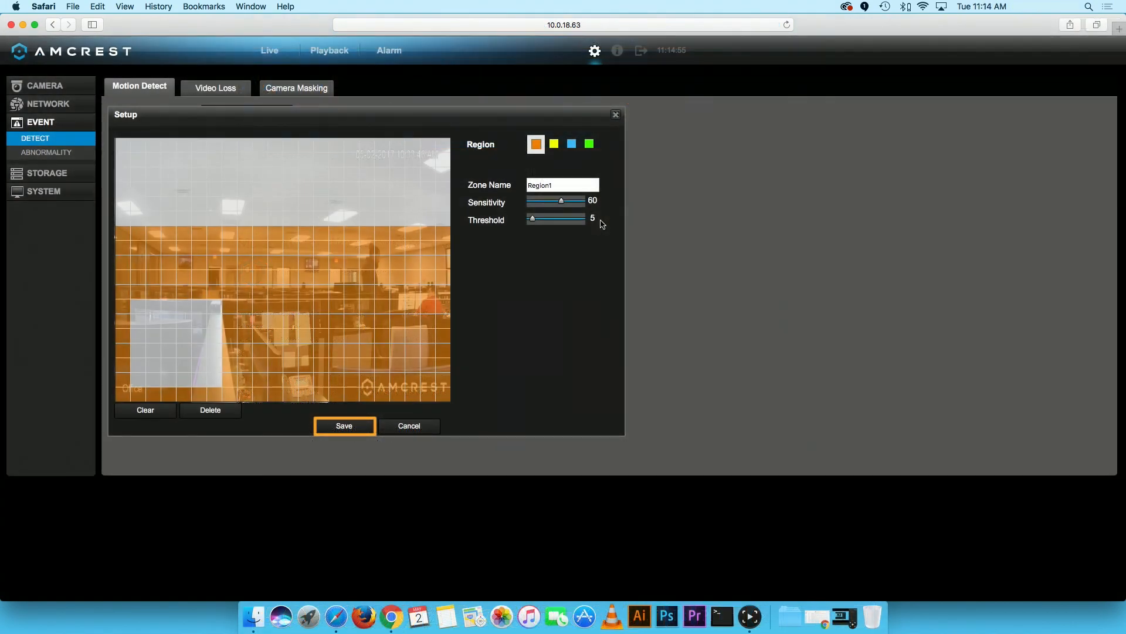
{"action": "left_click", "coordinate": [344, 425]}
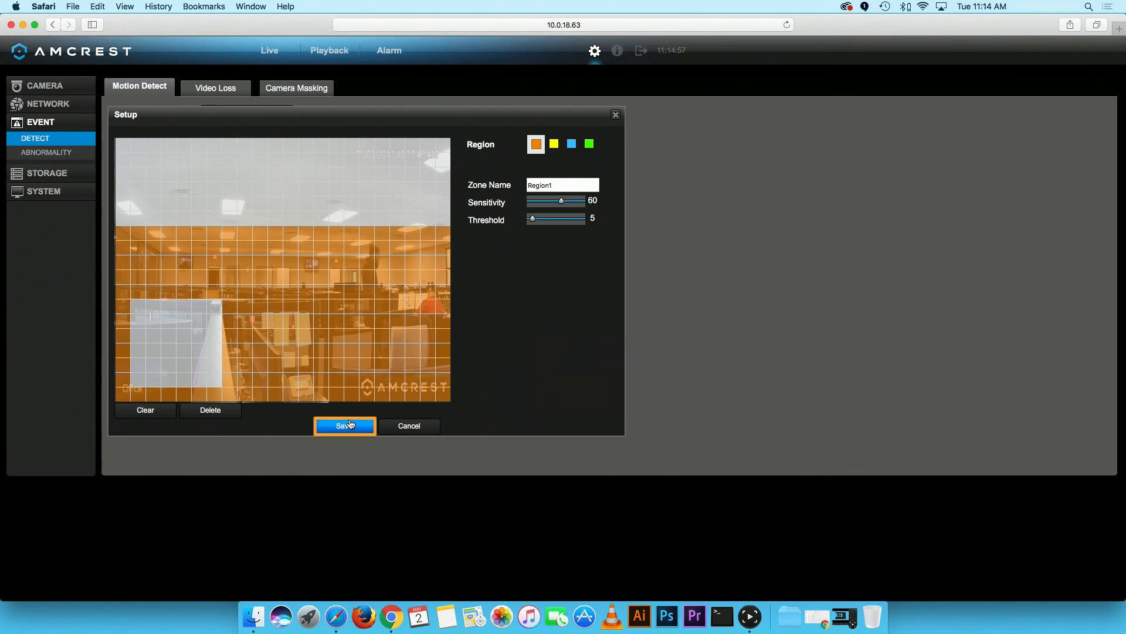
{"action": "left_click", "coordinate": [345, 425]}
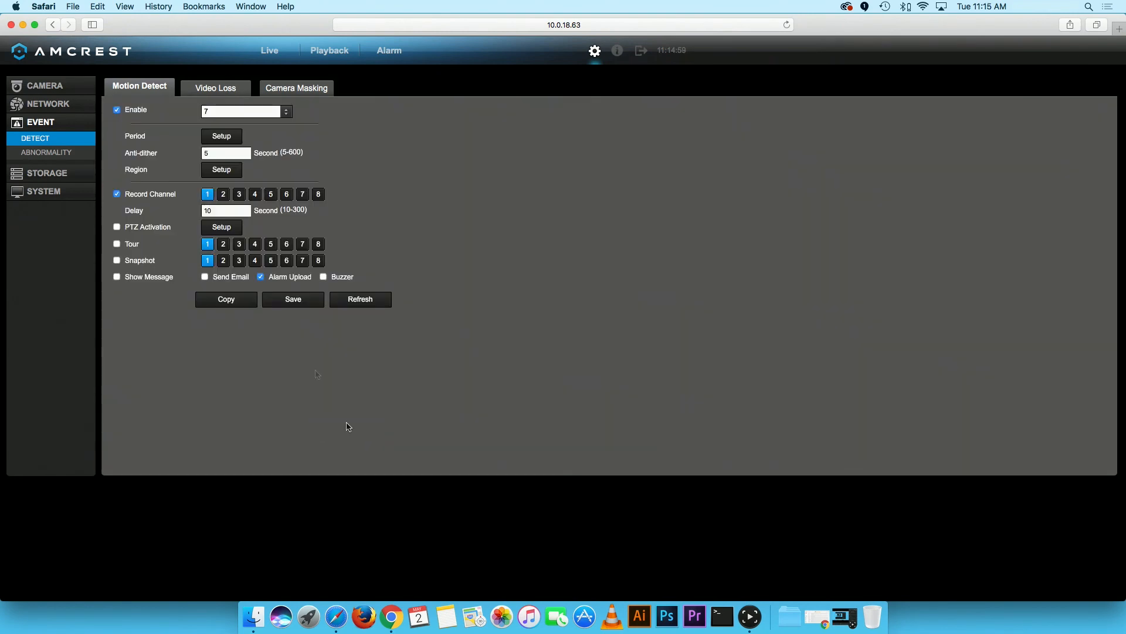
{"action": "mouse_move", "coordinate": [137, 203]}
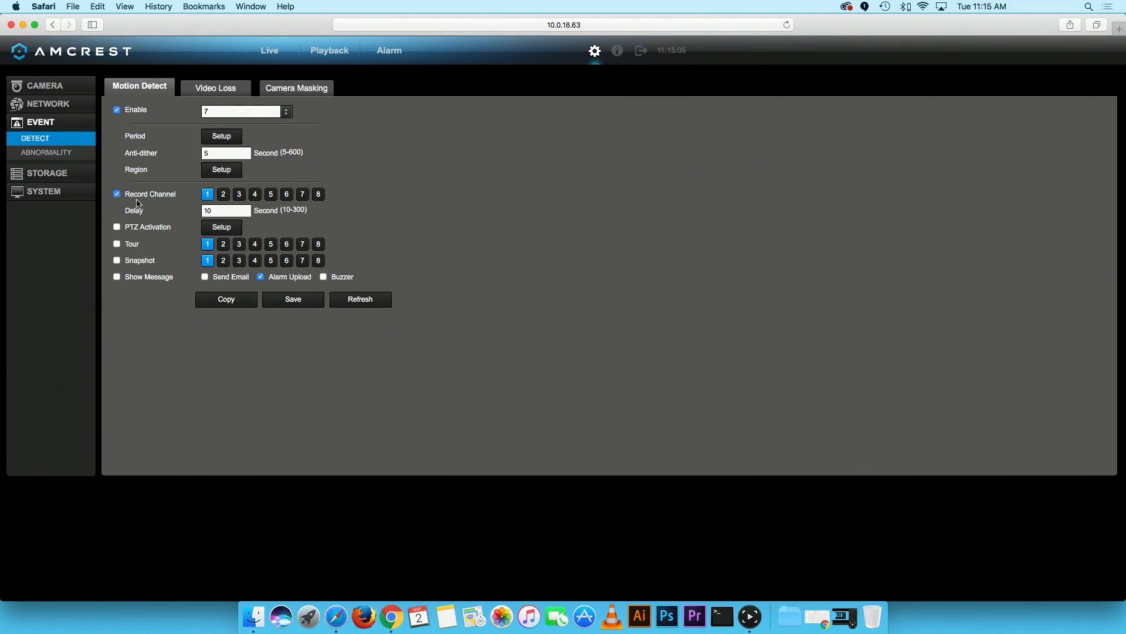
{"action": "left_click", "coordinate": [292, 298]}
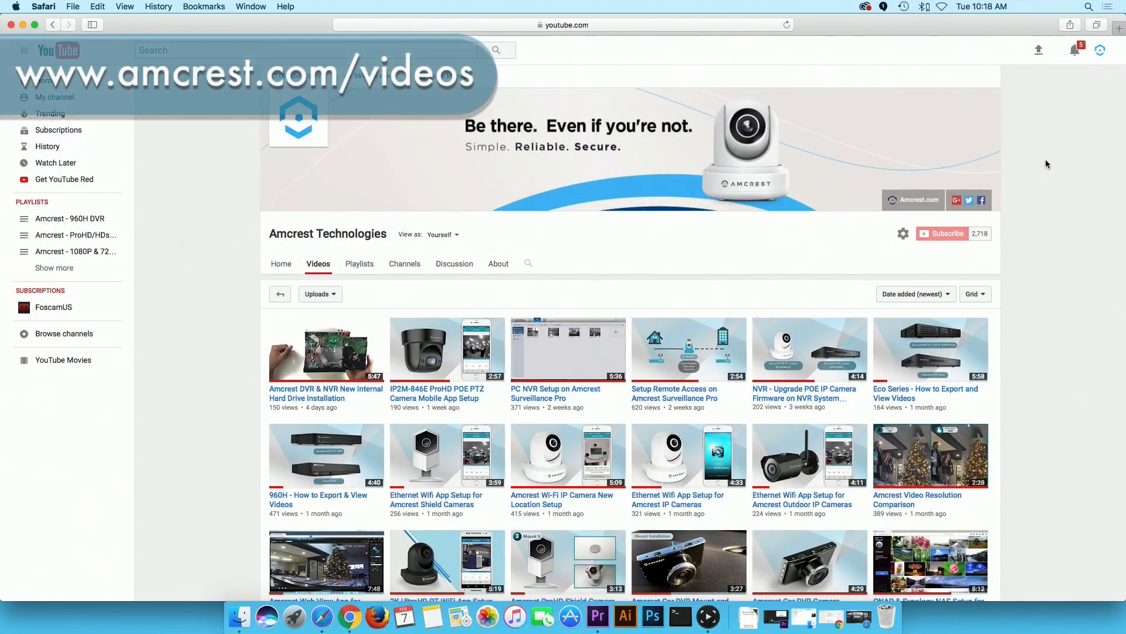
Scroll down the Amcrest Technologies Videos page to reveal older uploads
{"action": "scroll", "scroll_direction": "down", "scroll_amount": 3}
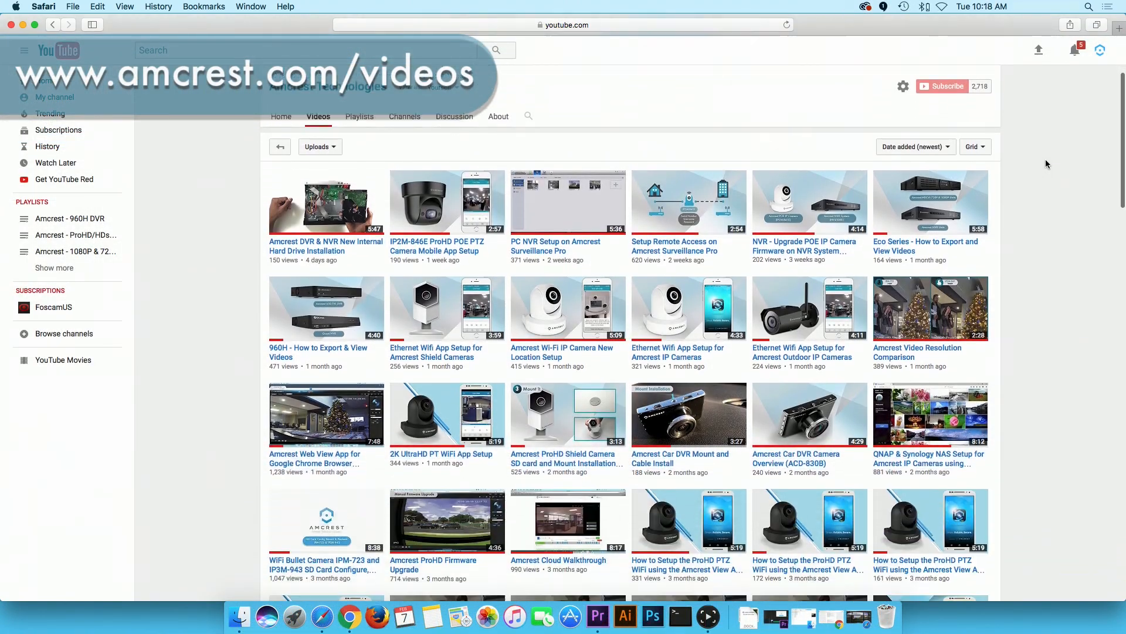
{"action": "scroll", "scroll_direction": "down", "scroll_amount": 3}
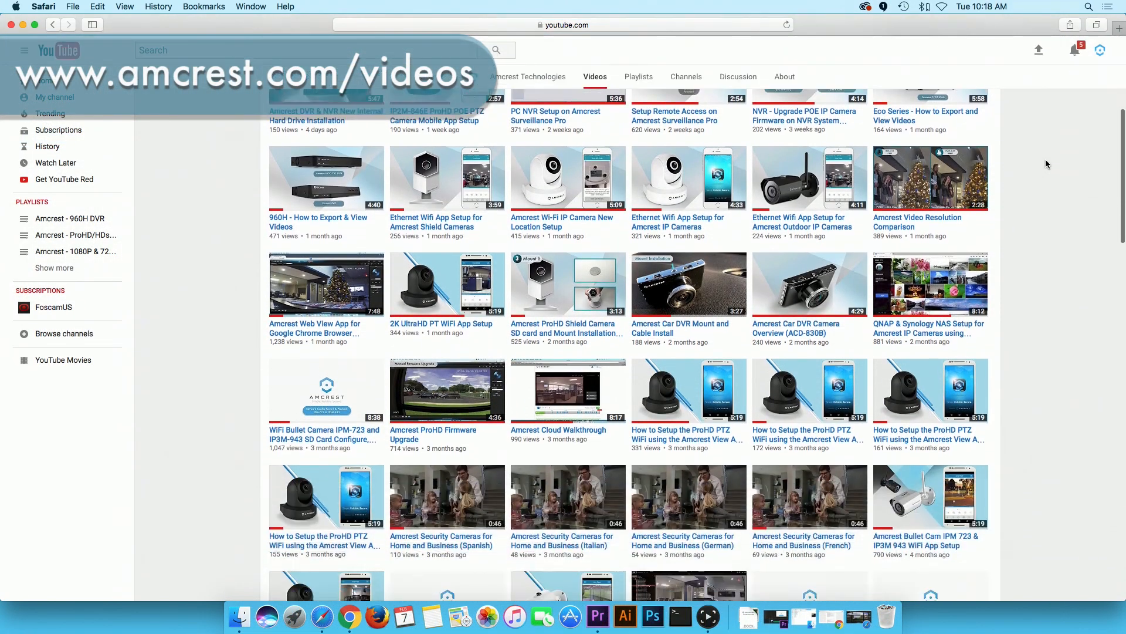
{"action": "scroll", "scroll_direction": "down", "scroll_amount": 3}
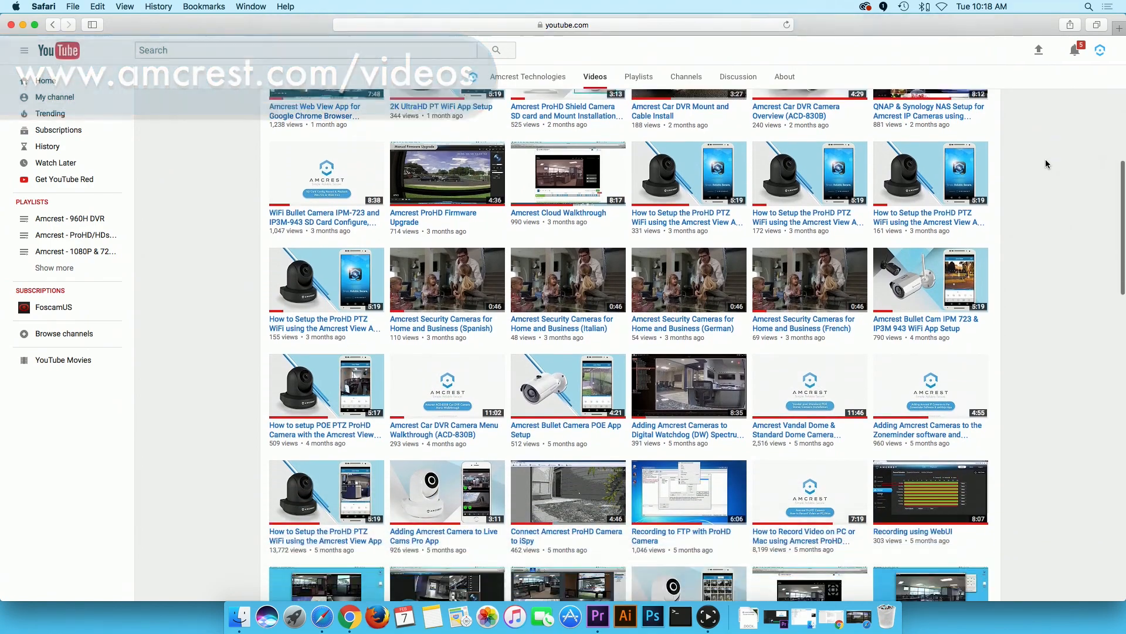